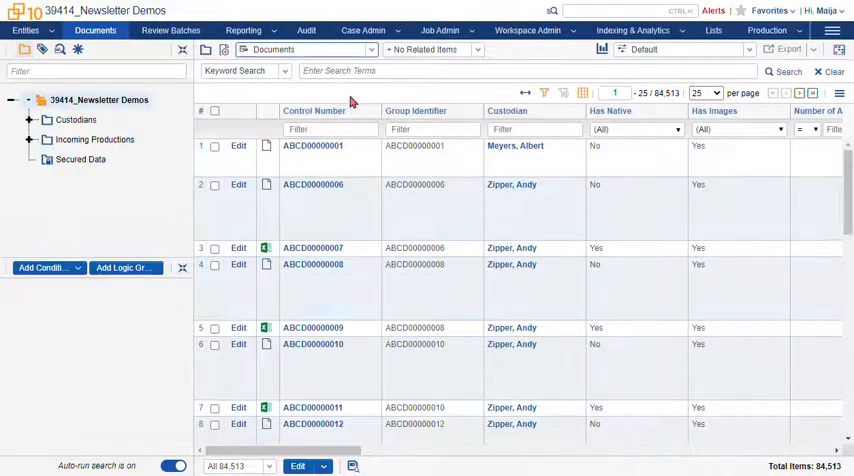
click(304, 48)
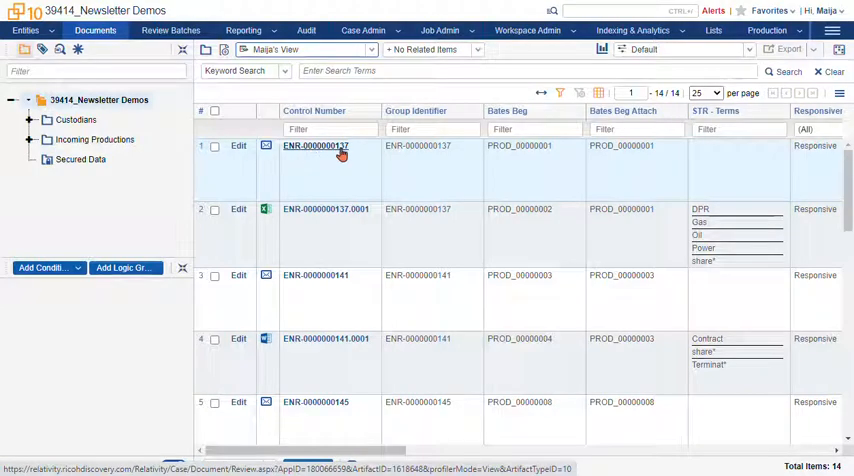
click(316, 146)
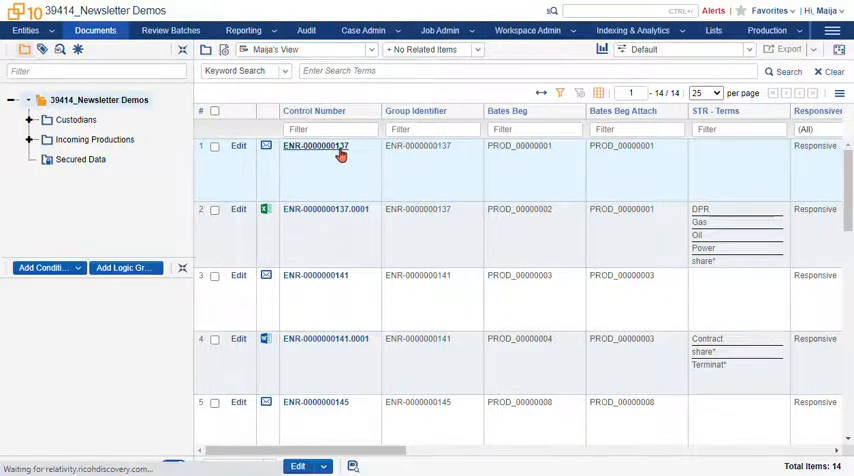
click(316, 146)
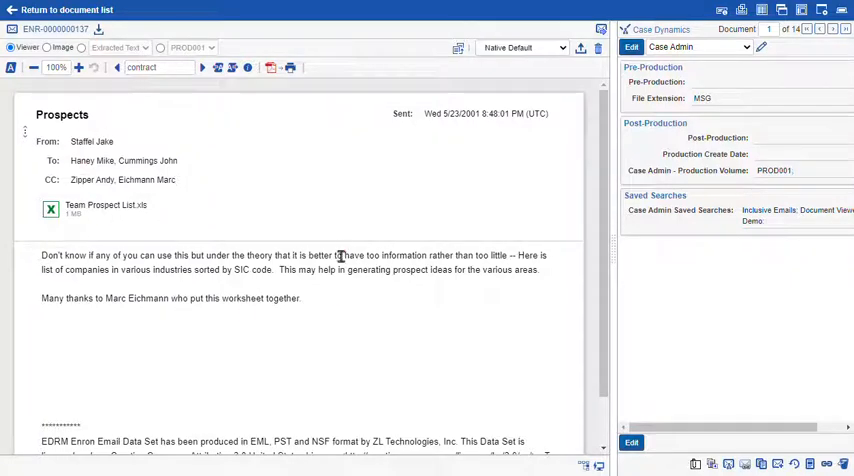
mouse_move(328, 228)
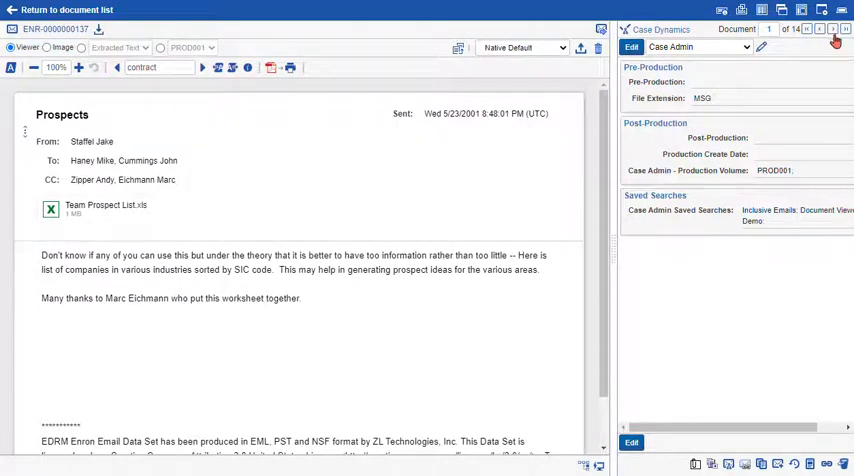
Advance to spreadsheet attachment ENR-0000000137.0001 and show its persistent highlight terms pane
click(836, 28)
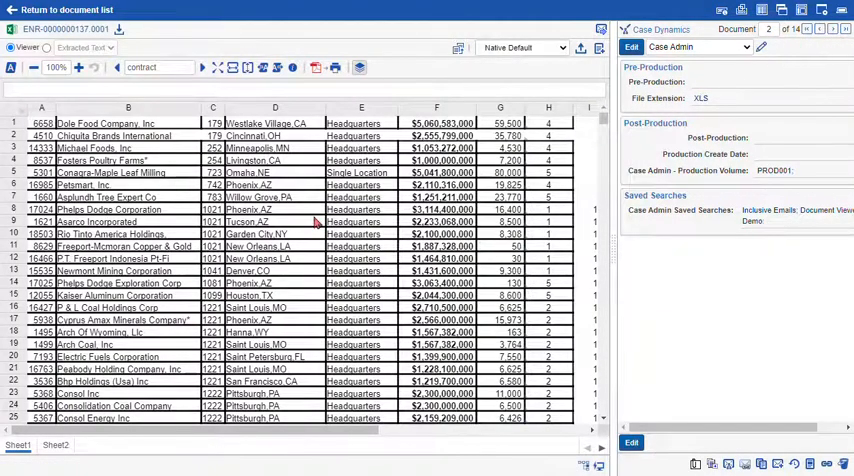
click(436, 296)
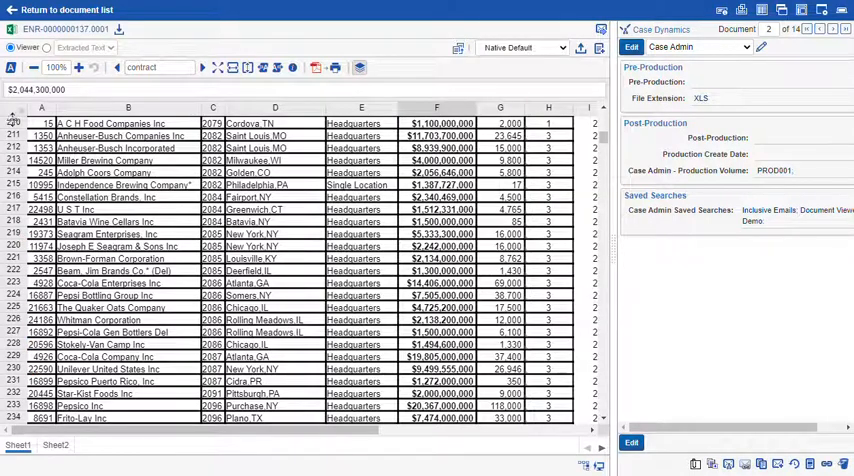
click(12, 76)
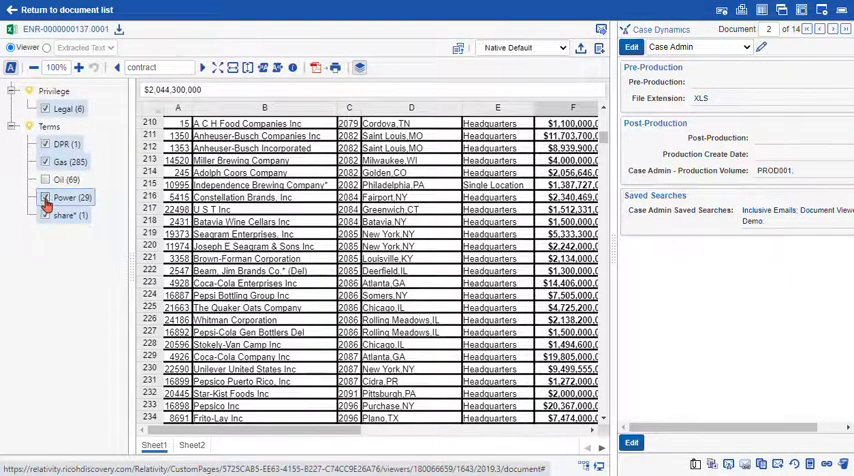
Toggle one search term's highlighting and jump through hits to the Legal matches on Sheet2
click(46, 180)
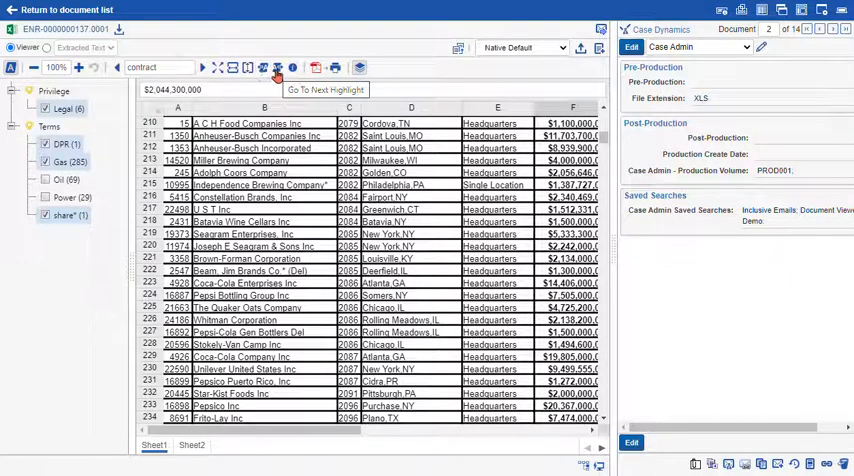
click(278, 68)
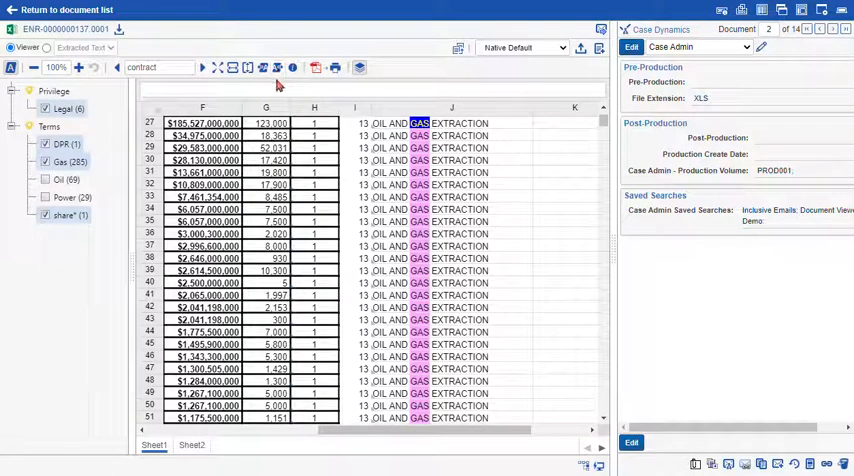
mouse_move(92, 166)
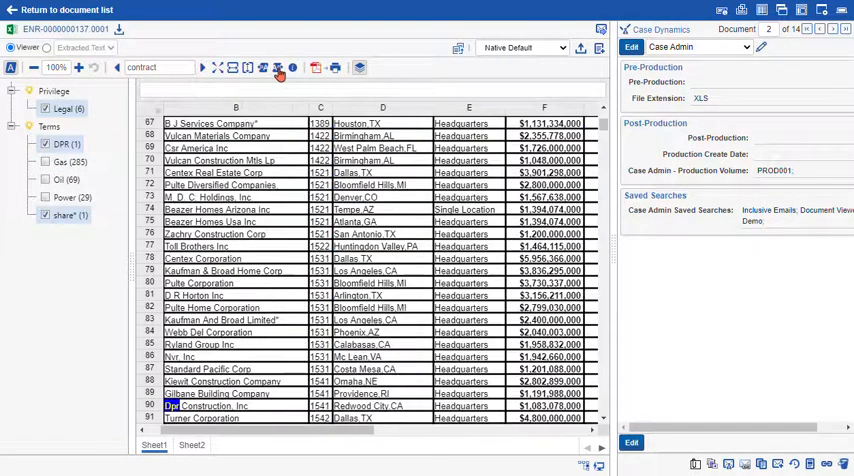
scroll(down, 3)
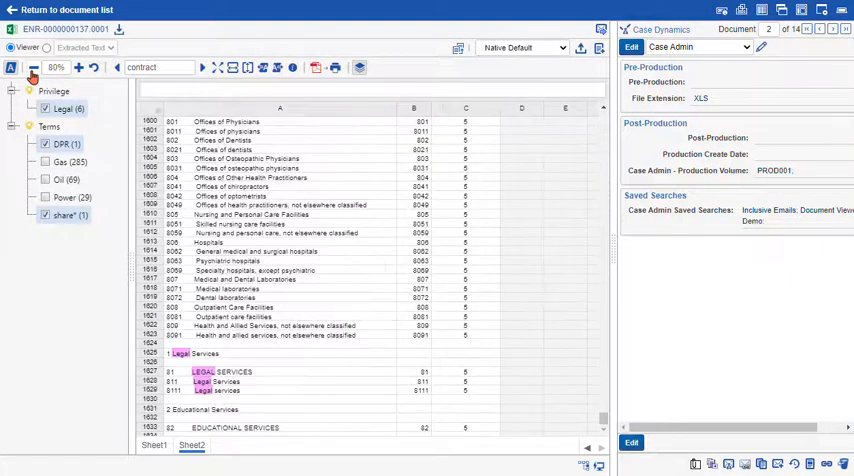
Return the spreadsheet to 100% zoom around the Auto Repair Services rows
click(78, 68)
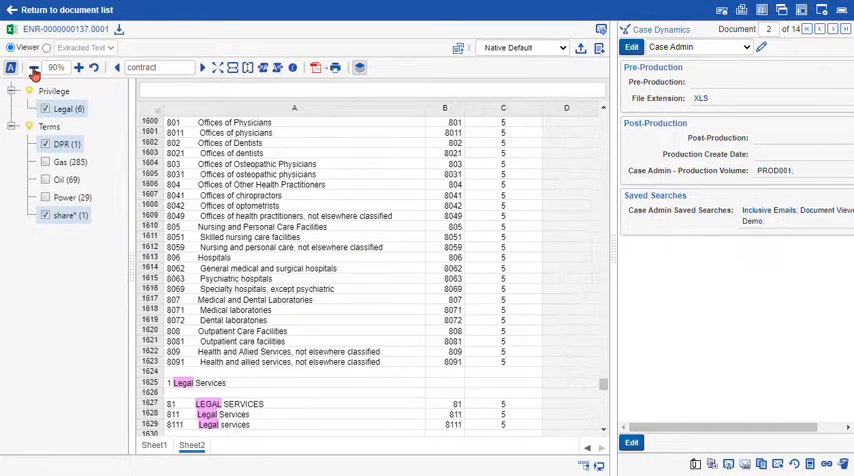
click(32, 68)
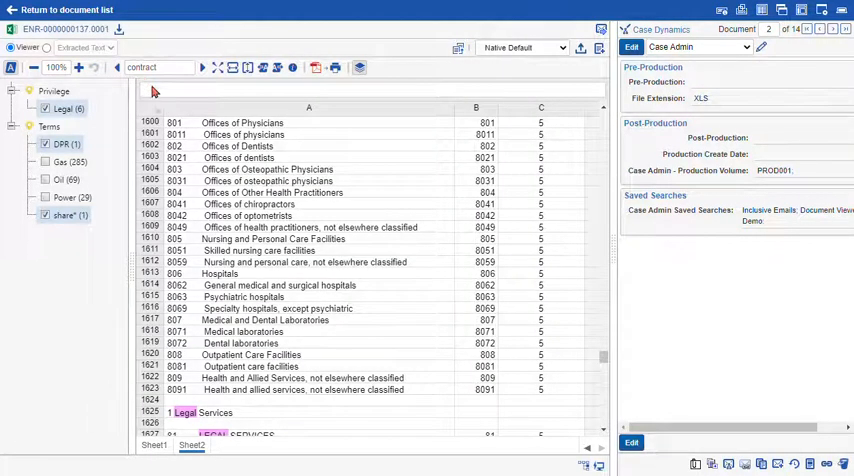
mouse_move(392, 292)
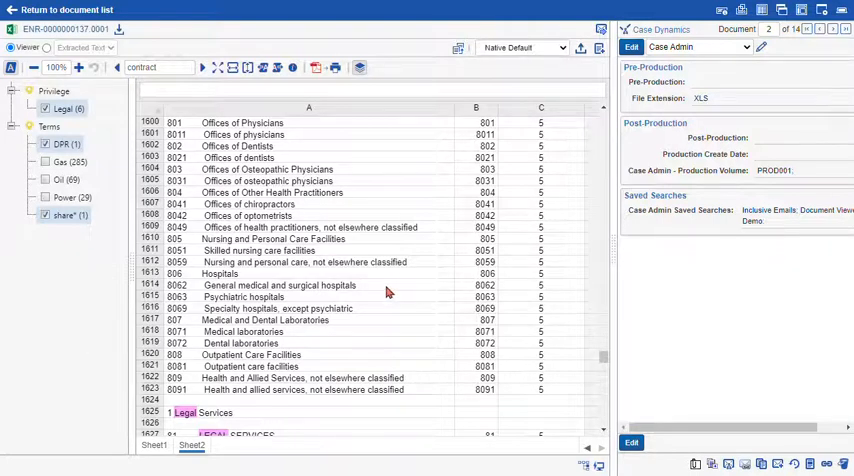
mouse_move(384, 288)
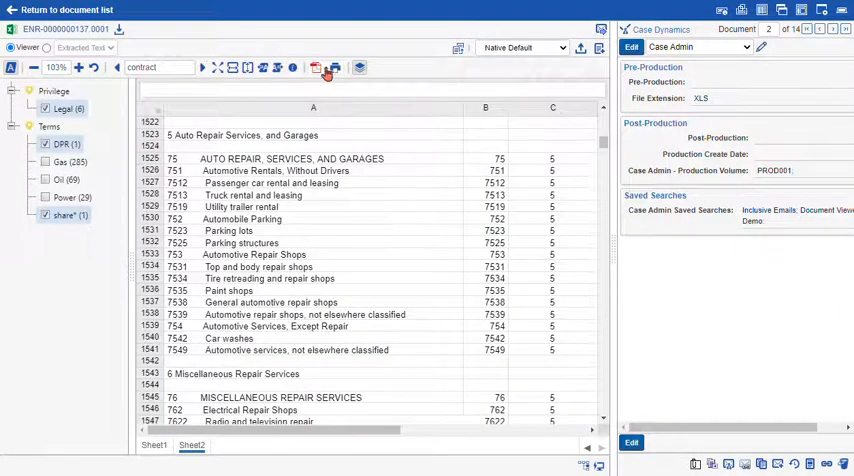
mouse_move(316, 68)
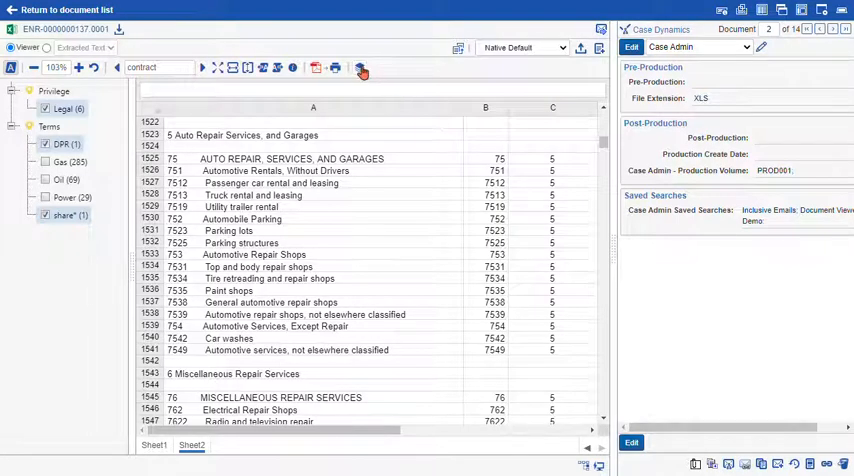
mouse_move(360, 68)
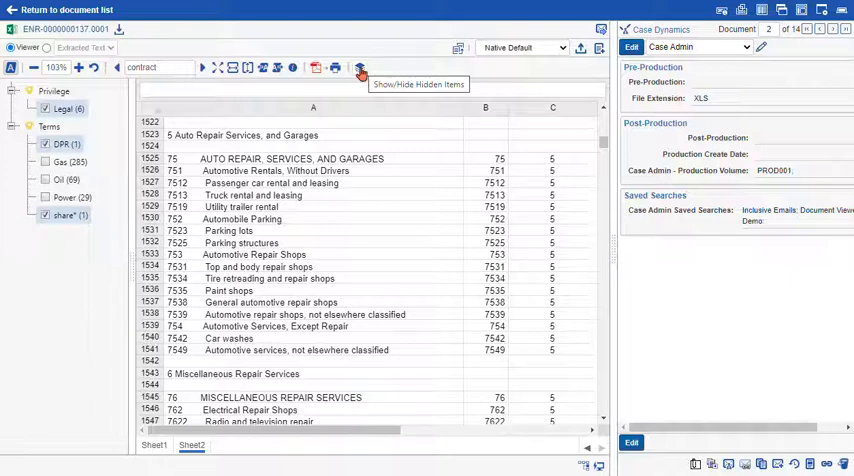
mouse_move(288, 330)
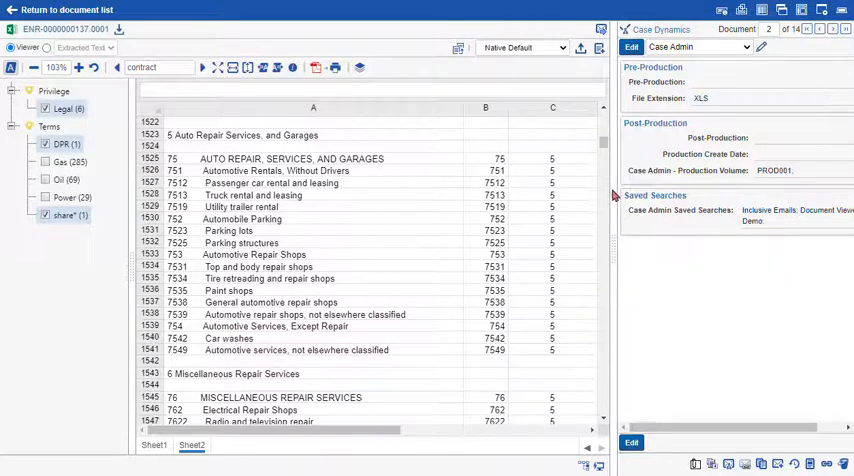
Advance two documents to the EnronOnline and Kiodex Co-Marketing Proposal and reveal its hidden tracked-changes notice
click(834, 28)
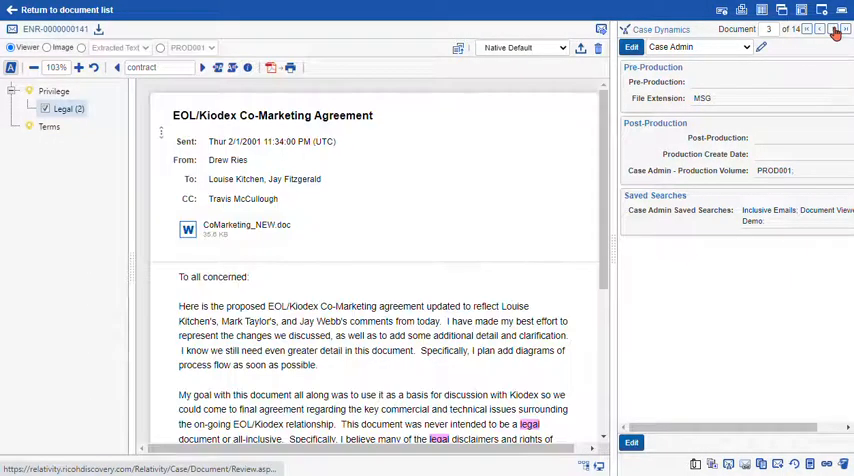
click(836, 28)
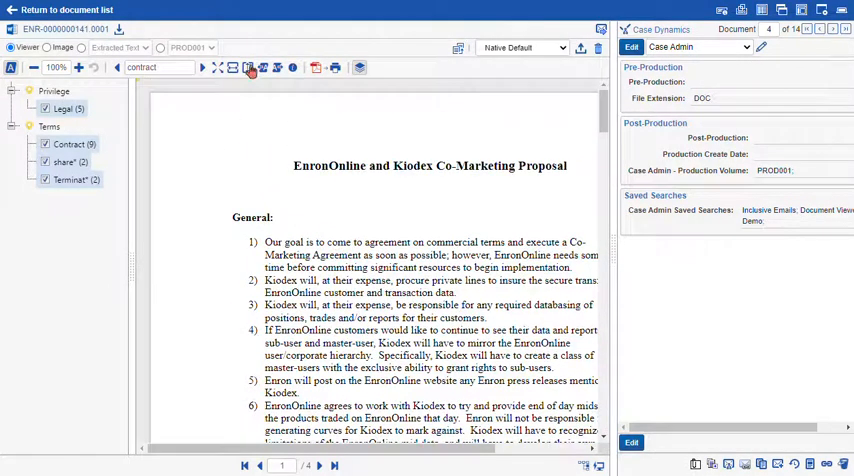
click(34, 68)
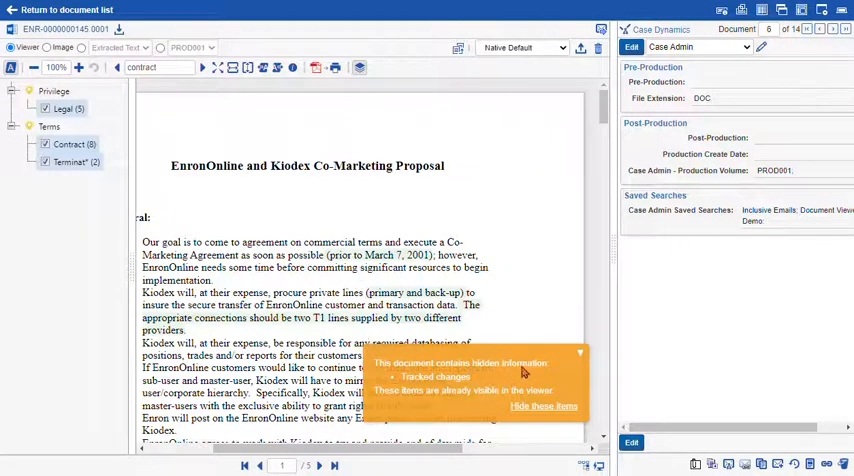
mouse_move(428, 400)
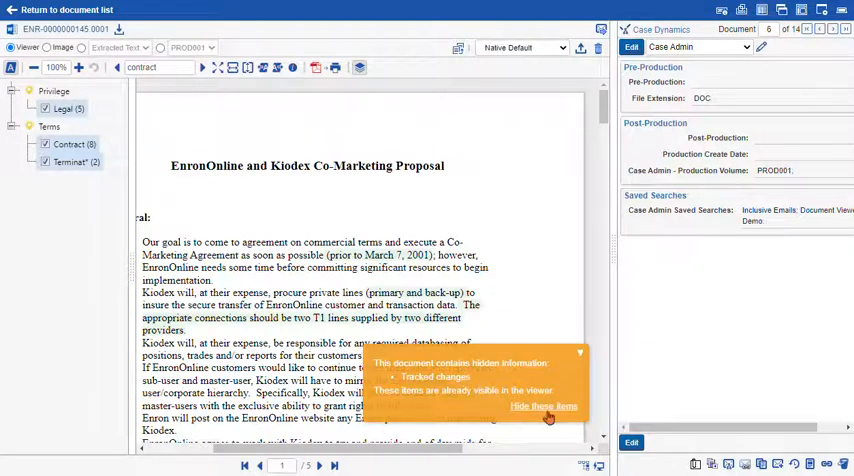
Hide the flagged tracked changes via 'Hide these items' in the banner
click(544, 406)
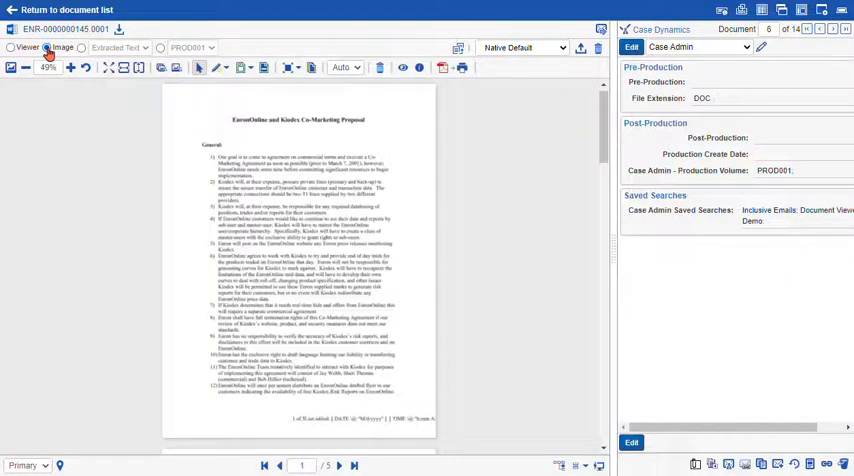
click(46, 48)
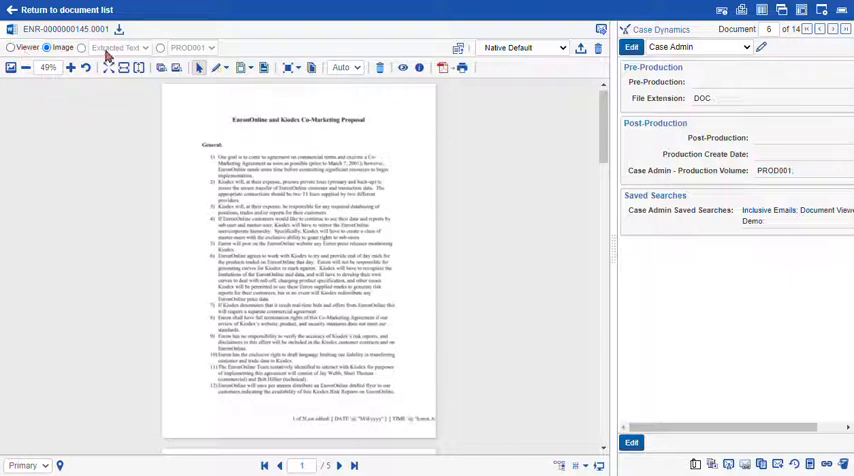
mouse_move(104, 98)
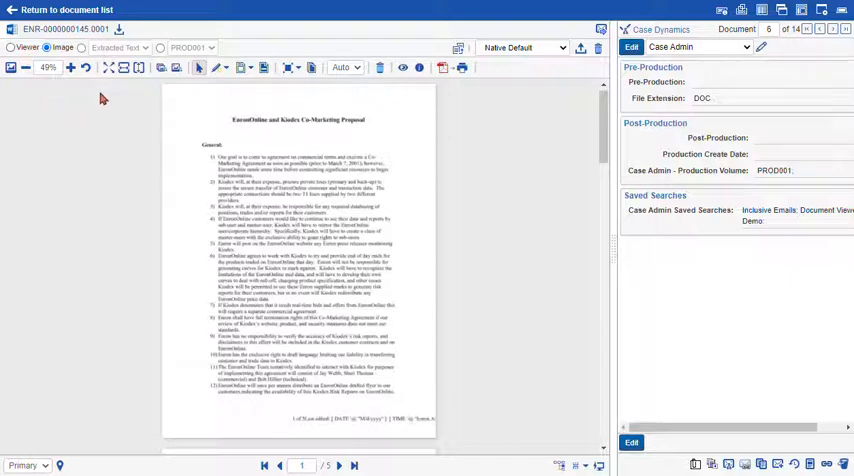
Jump to page 1 of the imaged proposal via thumbnails, then enlarge the page for markup
click(12, 68)
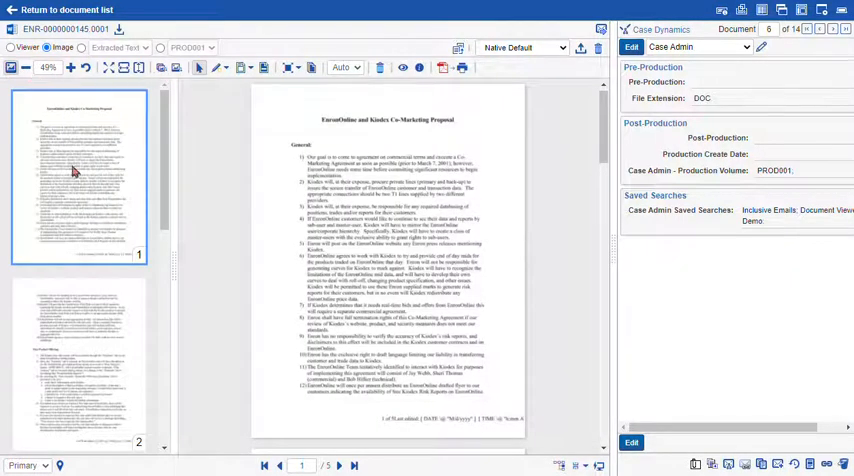
scroll(down, 3)
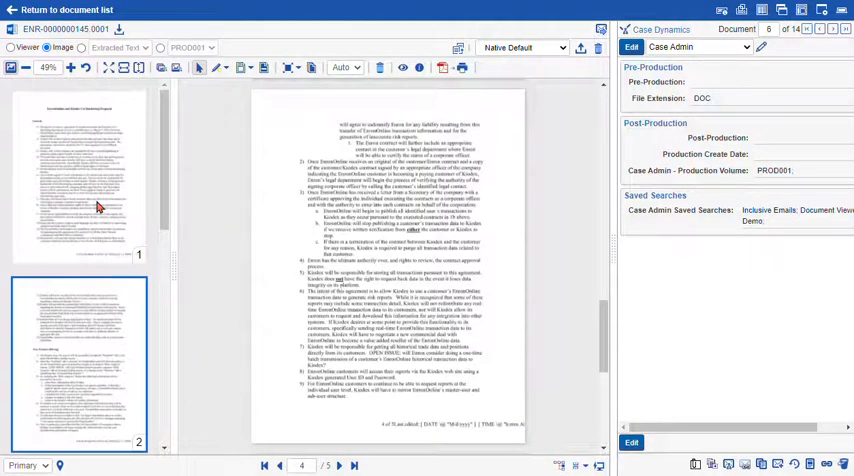
click(80, 180)
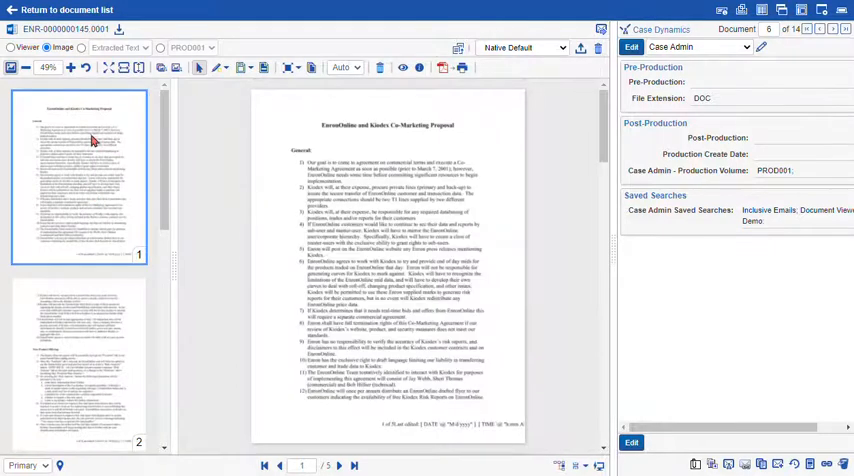
click(62, 68)
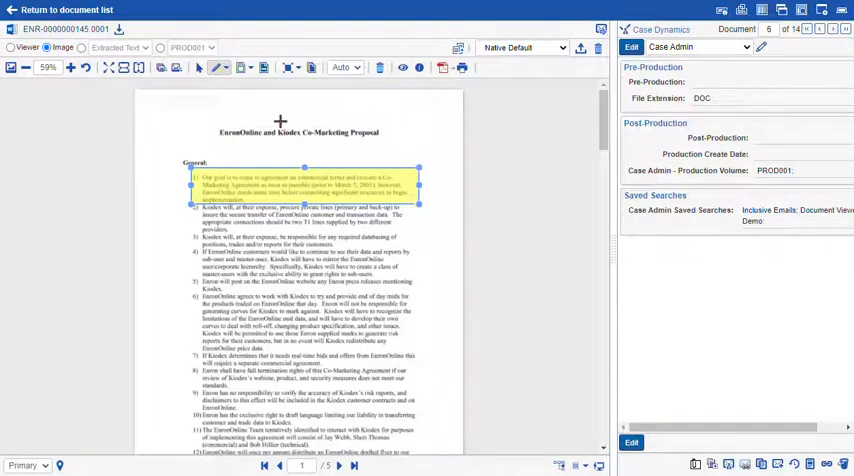
Redact an upper-half paragraph with a chosen redaction style, then clear all markups from the page
click(264, 68)
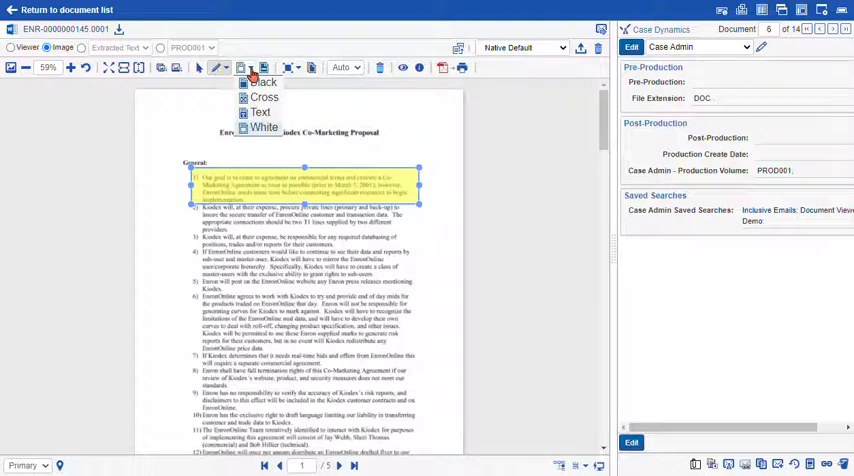
click(248, 72)
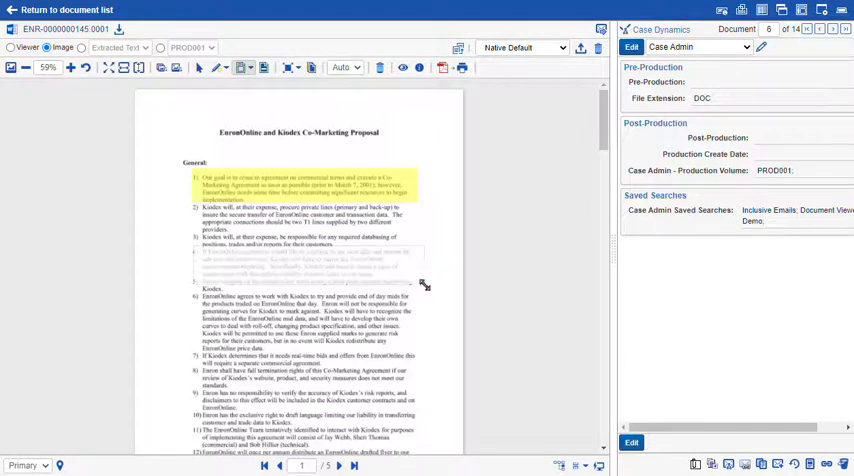
drag(196, 244, 424, 290)
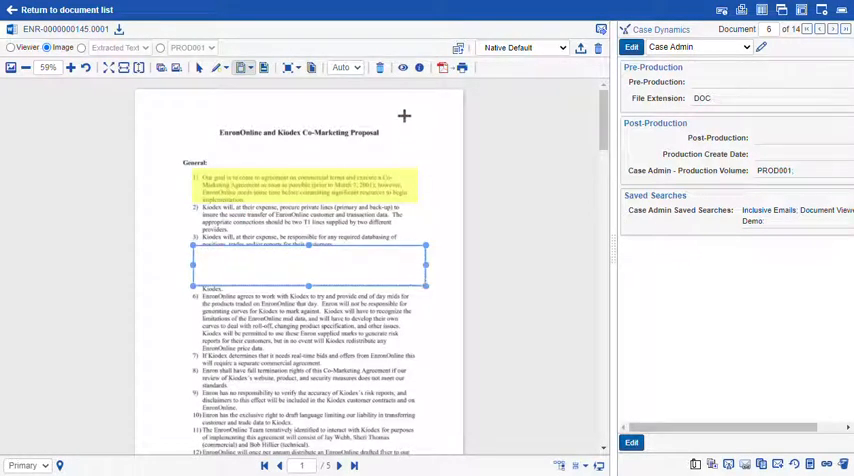
mouse_move(404, 68)
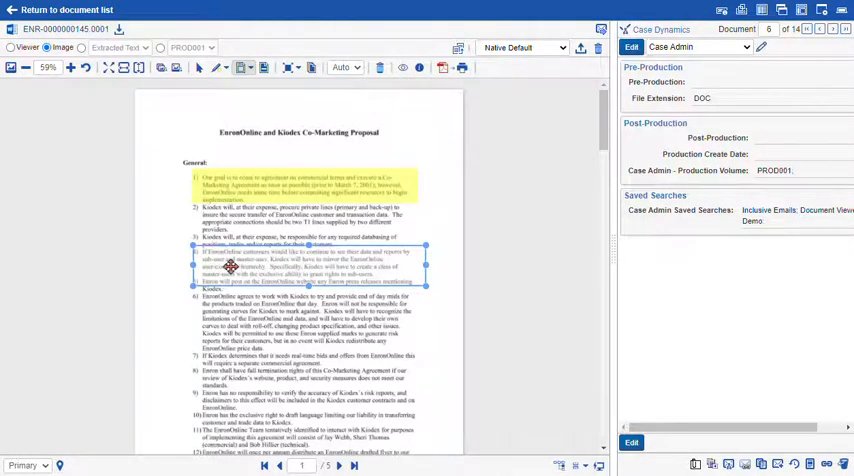
click(404, 68)
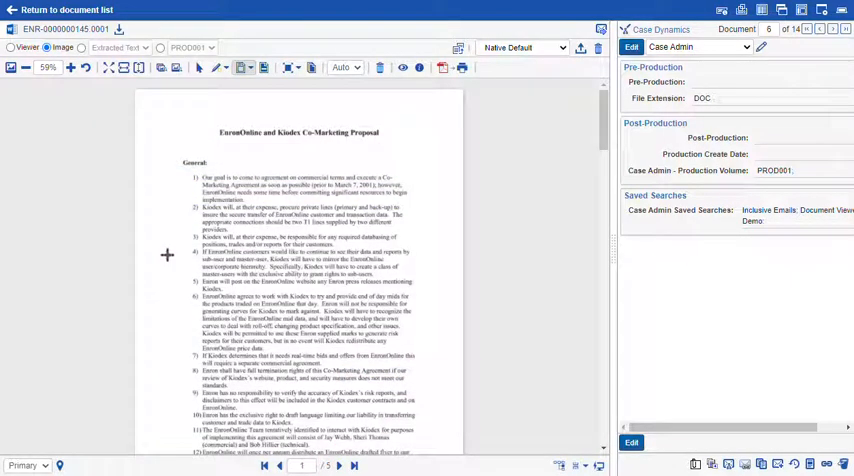
click(112, 48)
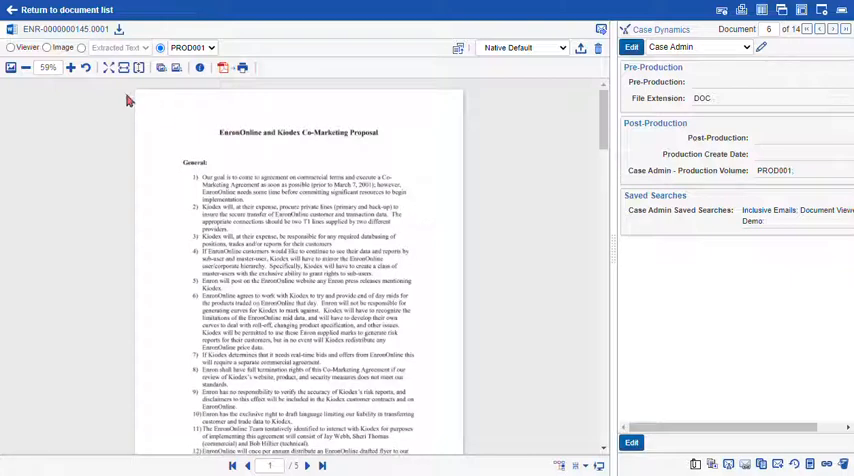
mouse_move(252, 88)
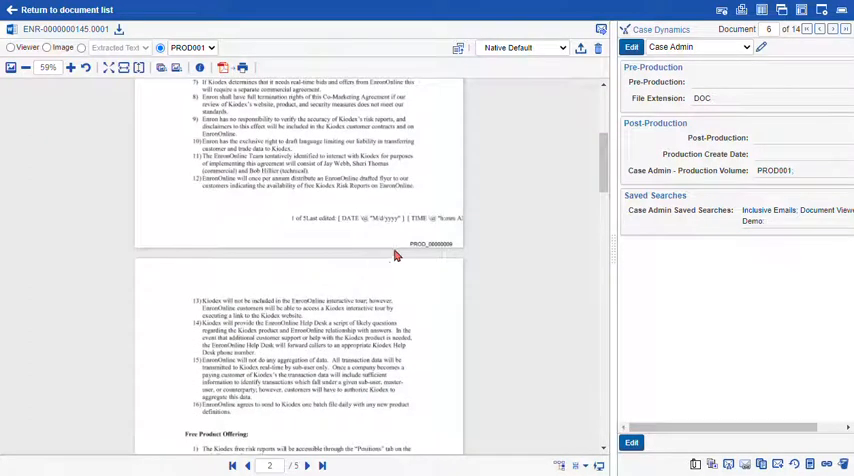
mouse_move(336, 128)
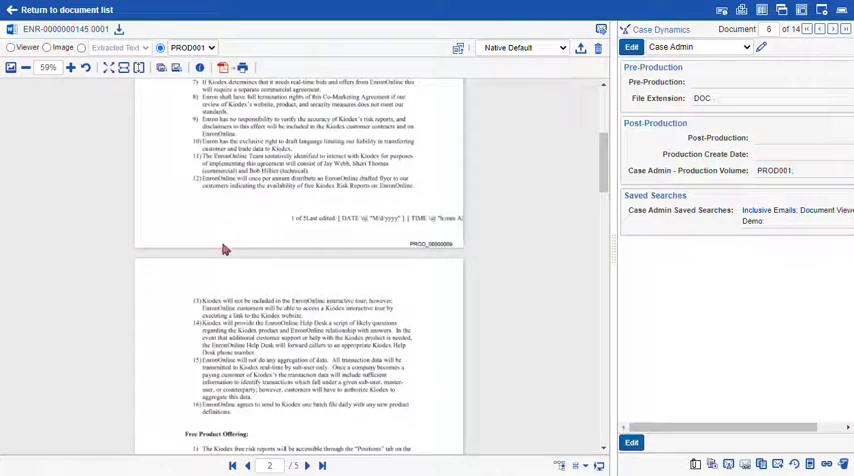
mouse_move(212, 252)
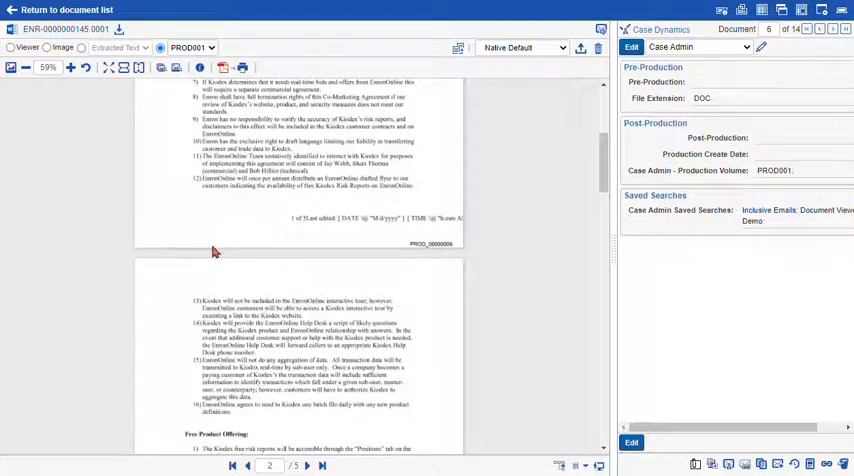
Return to page 1 of the PROD001 production images and list the available productions
click(232, 464)
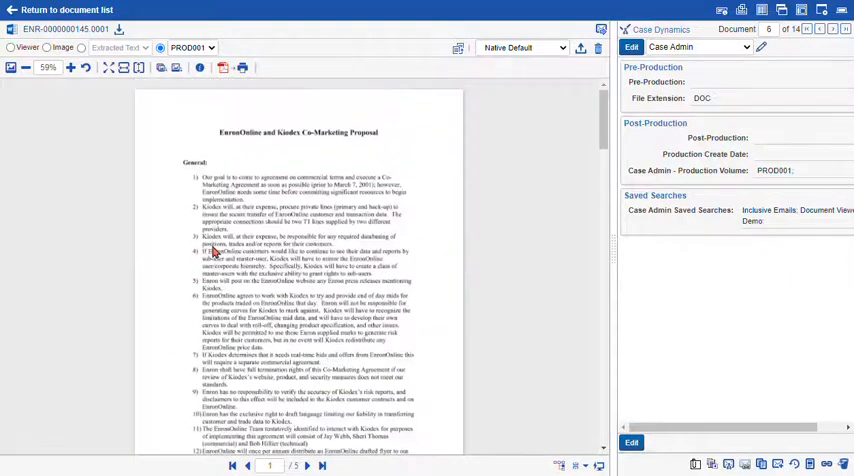
click(192, 48)
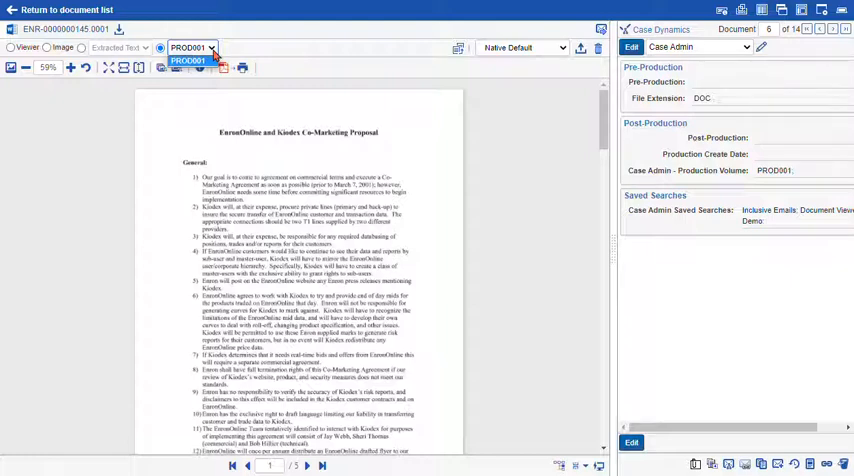
mouse_move(216, 56)
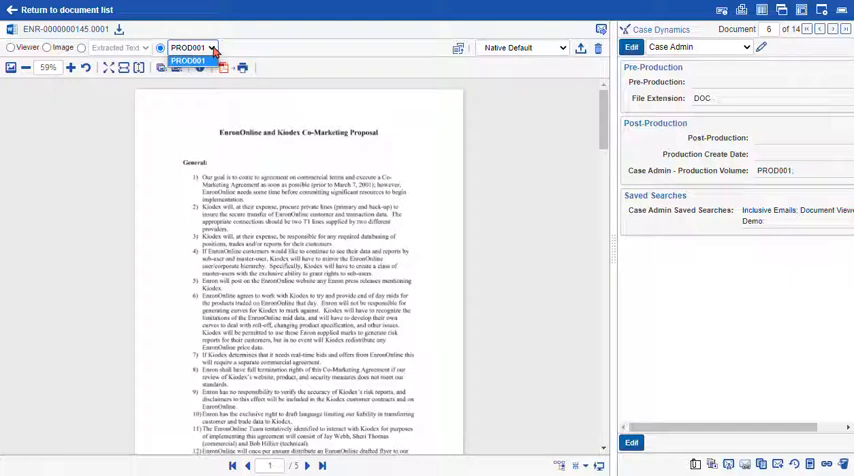
mouse_move(264, 322)
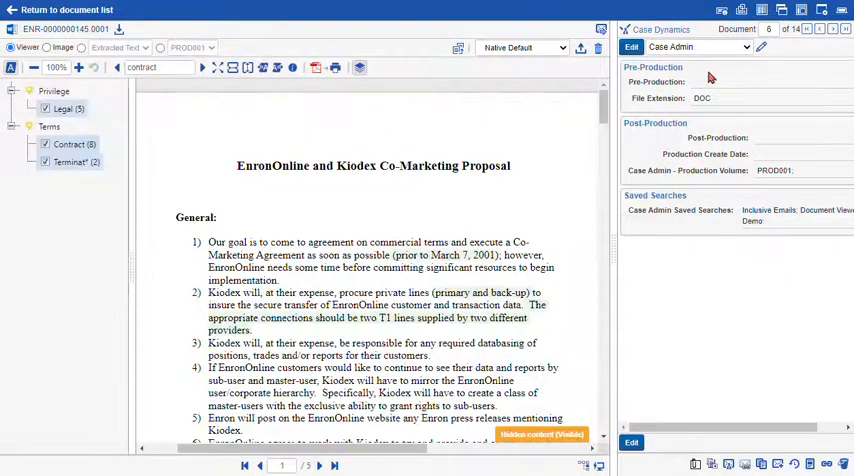
Advance past the co-marketing agreement, an email and a contact card to document 11, a TIF image
click(832, 28)
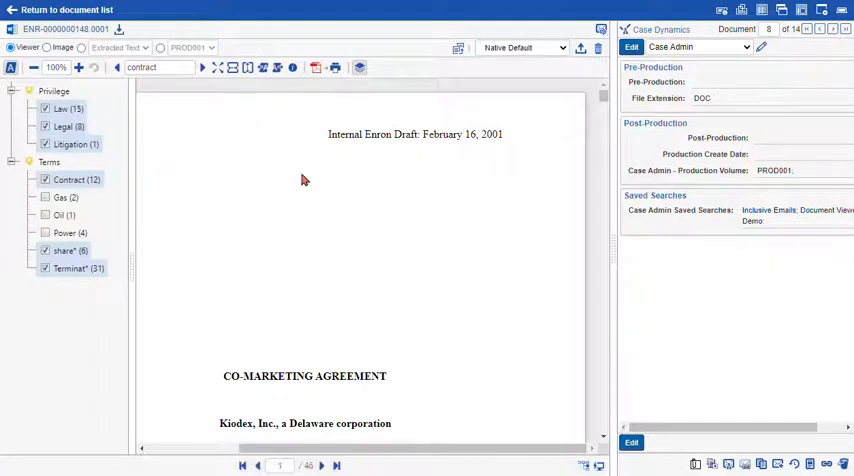
scroll(down, 3)
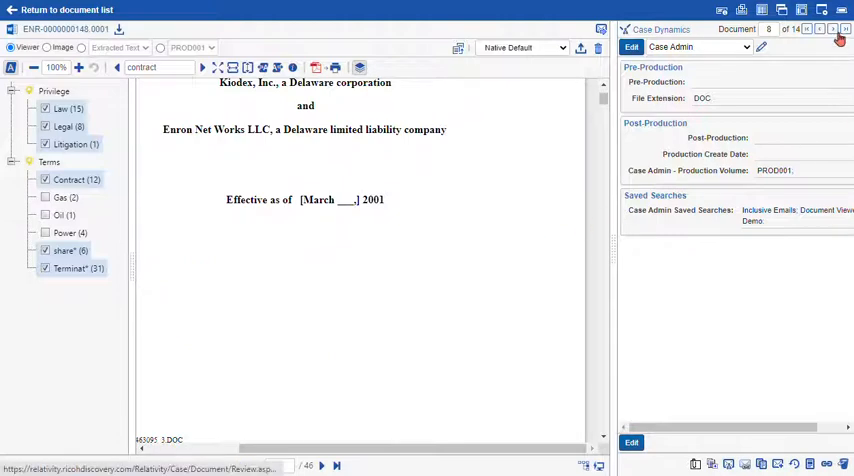
click(832, 28)
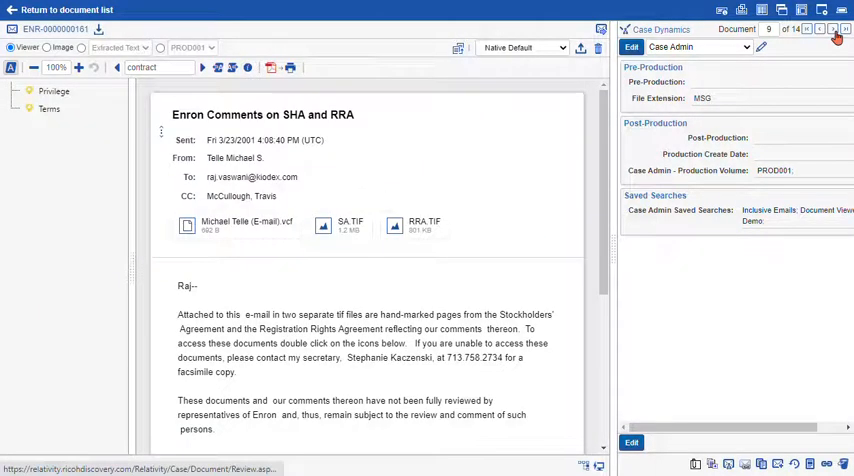
click(832, 28)
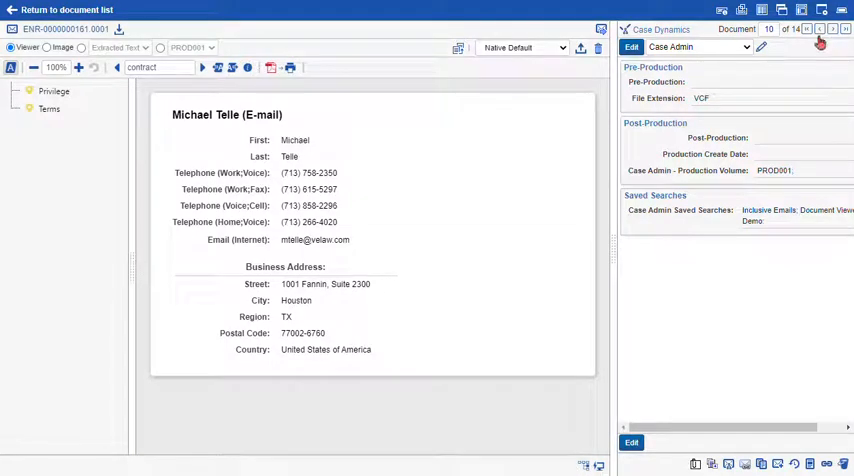
click(832, 28)
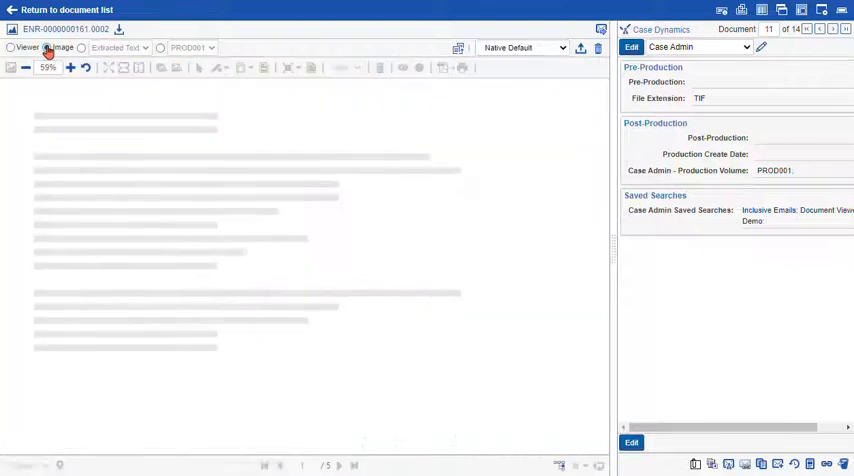
View document 11's extracted text and scroll through its highlighted terms
click(48, 48)
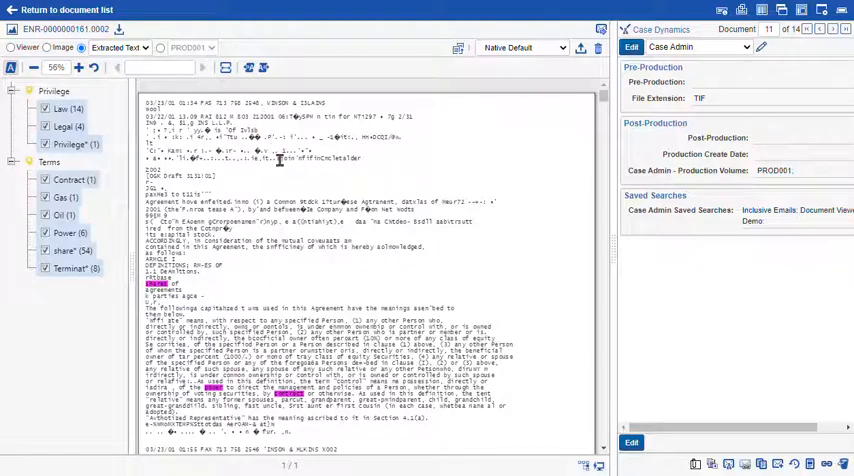
scroll(down, 3)
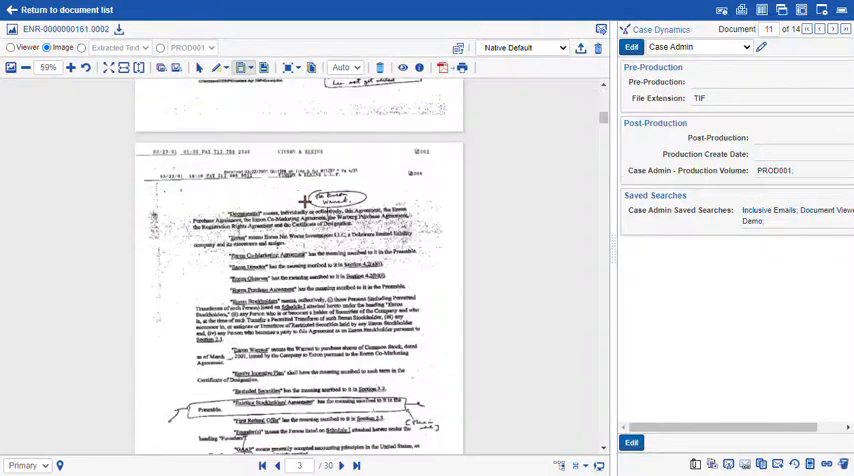
Page through the scan, then advance past the registration rights agreement and an email to document 14
click(340, 464)
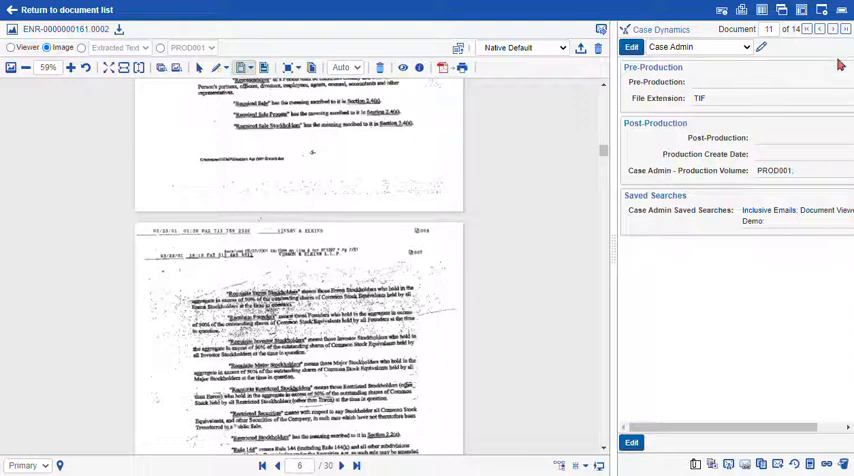
click(832, 28)
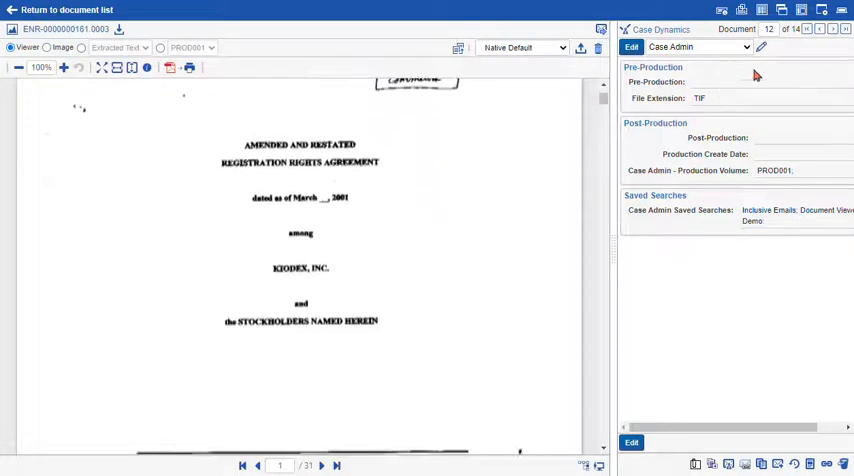
click(834, 28)
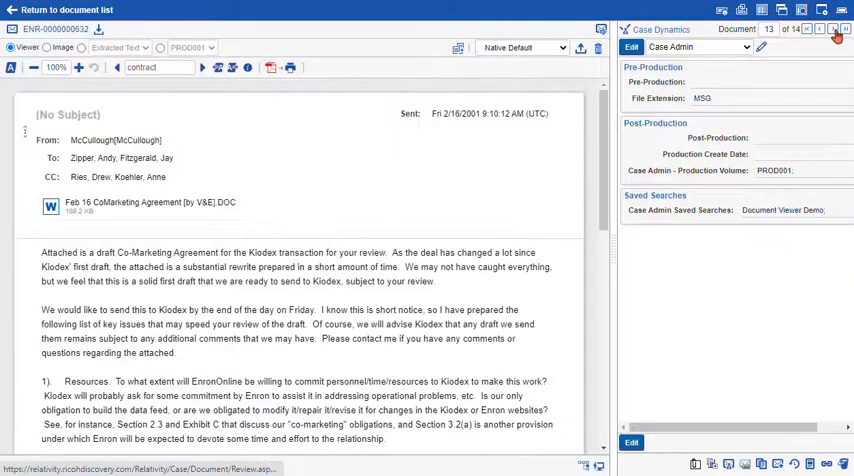
click(832, 28)
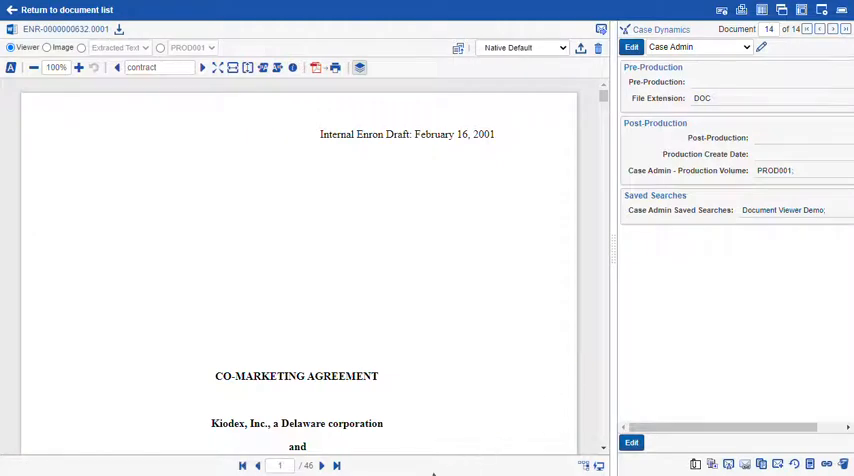